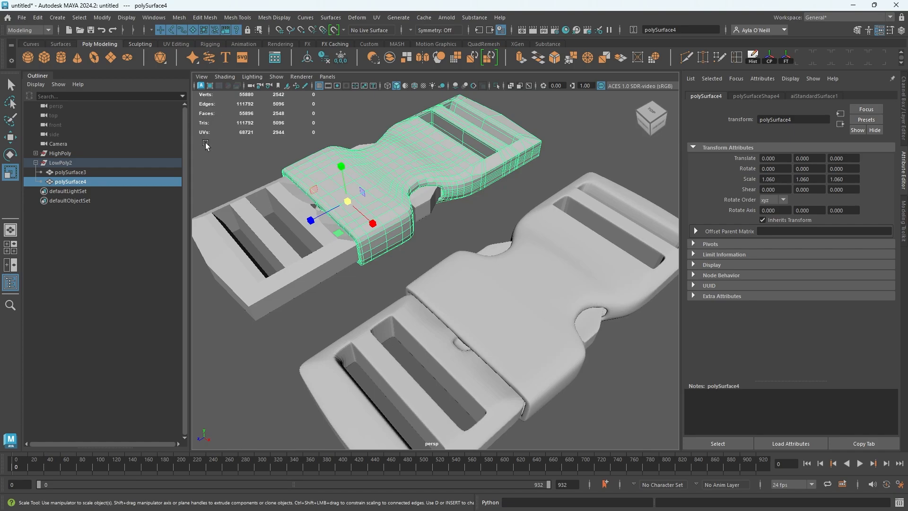
mouse_move(214, 94)
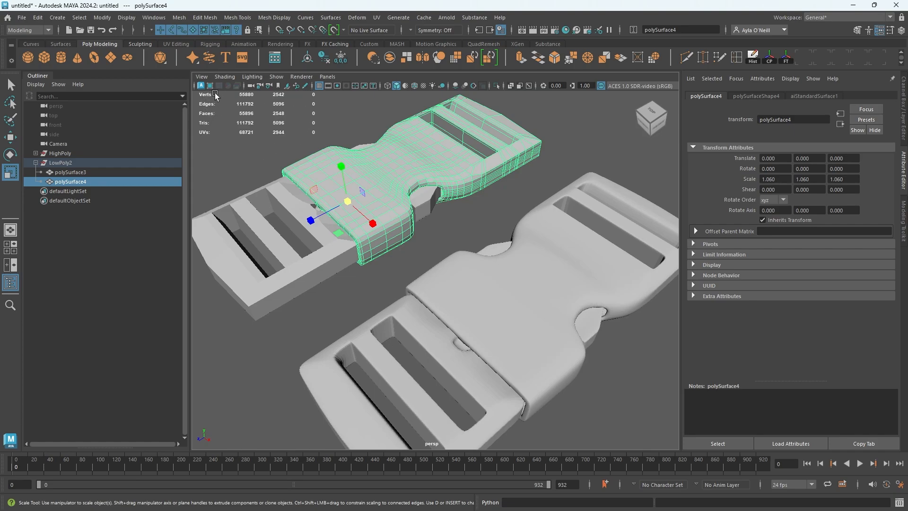
mouse_move(219, 139)
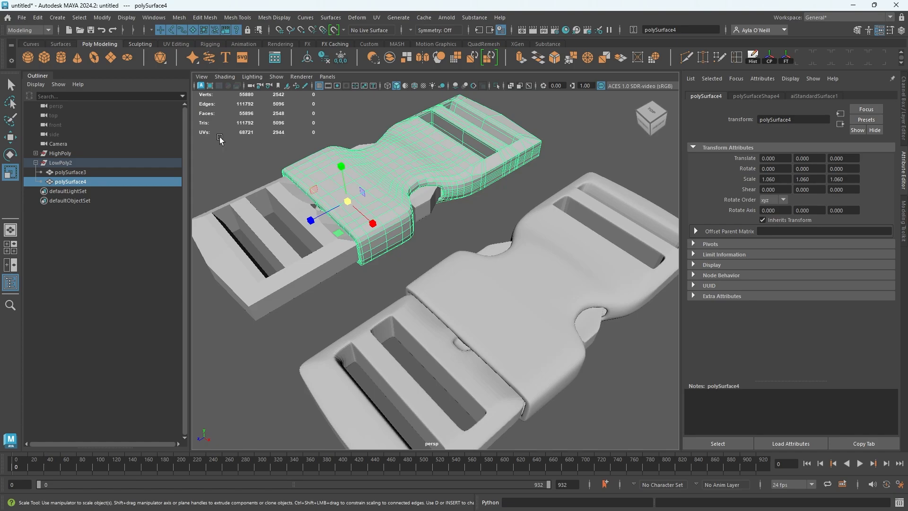
mouse_move(235, 105)
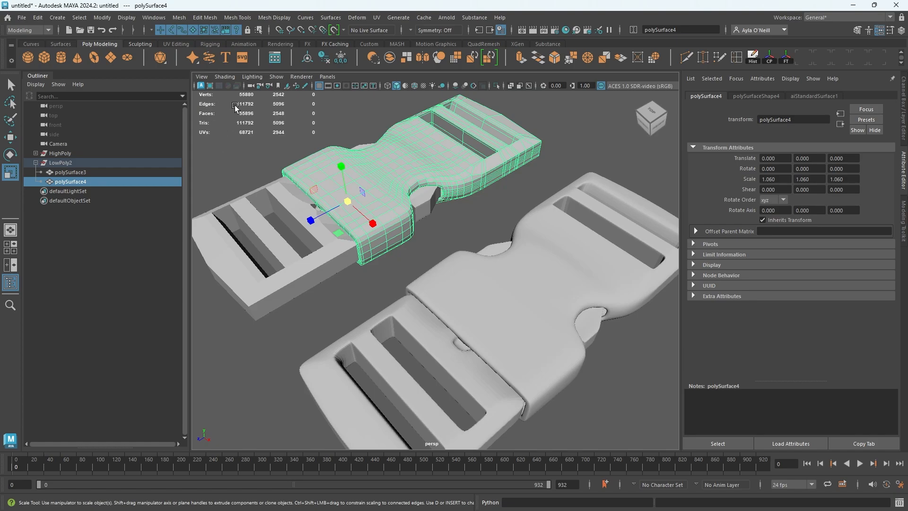
mouse_move(264, 119)
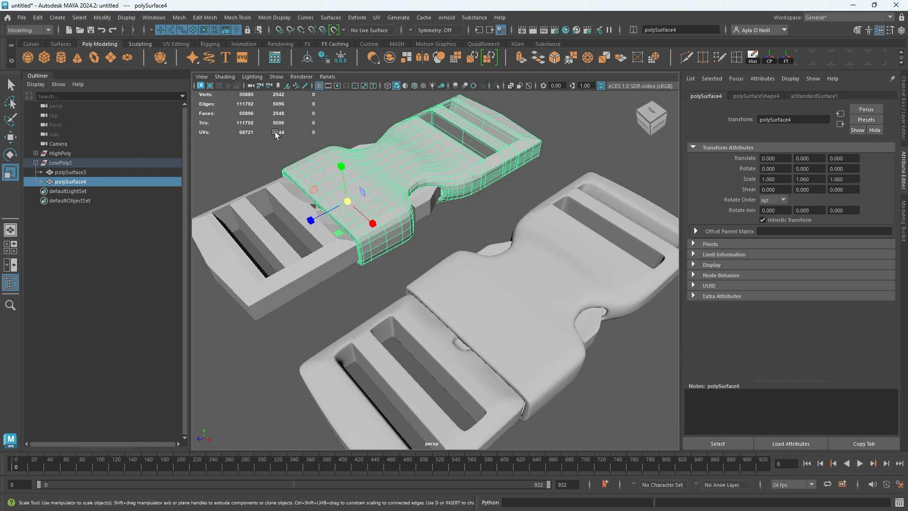
Turn the heads-up Poly Count overlay back on through the viewport display options.
click(69, 172)
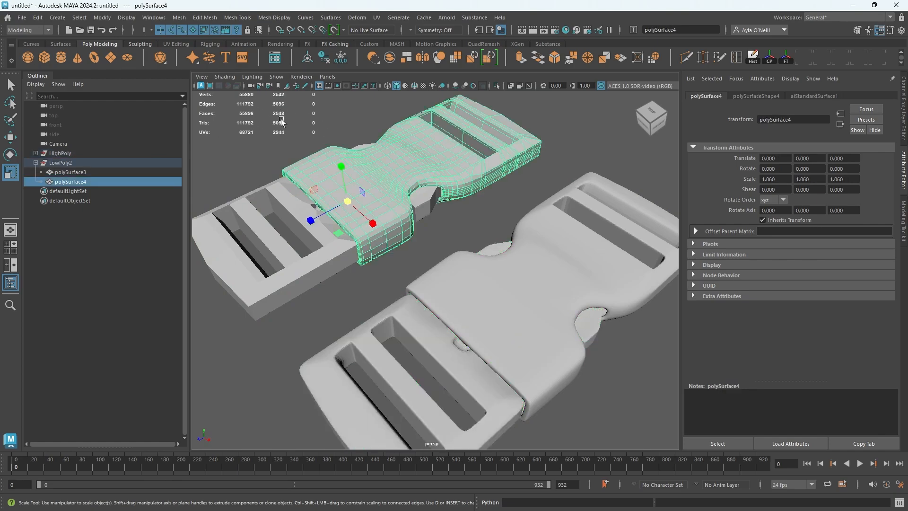
mouse_move(268, 122)
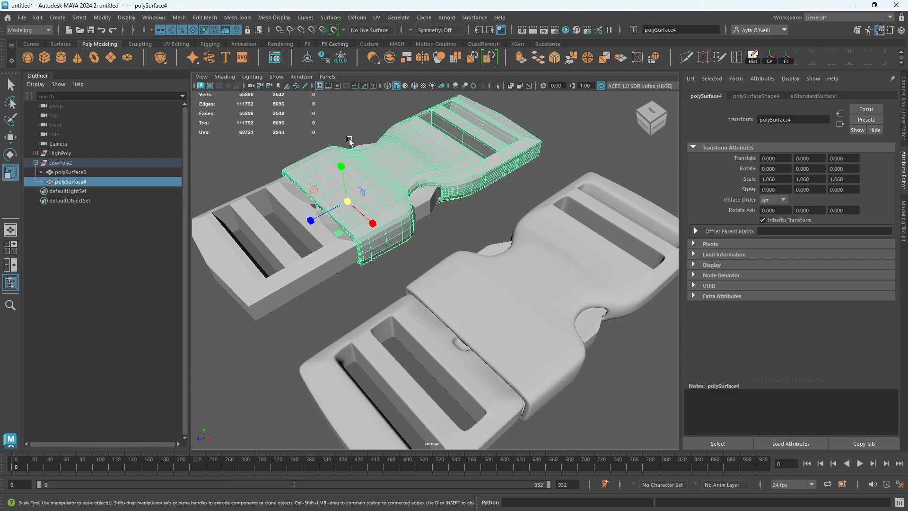
mouse_move(402, 154)
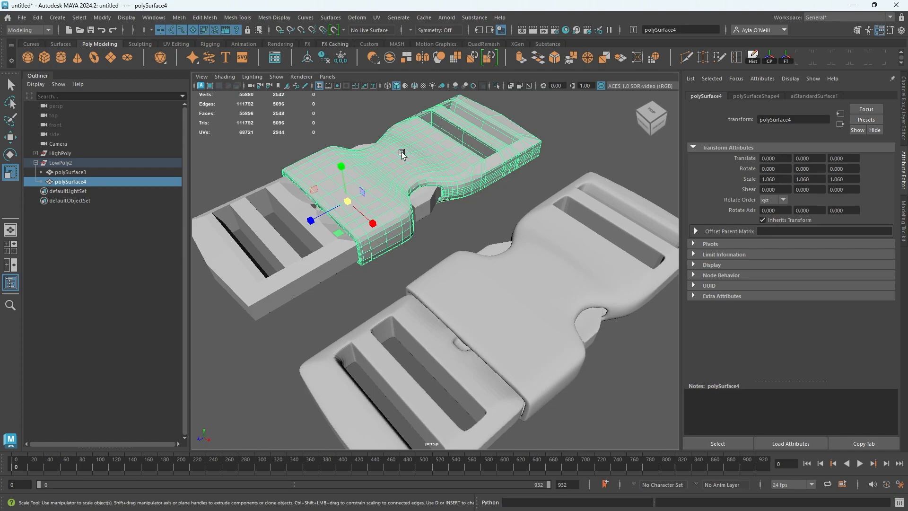
mouse_move(290, 104)
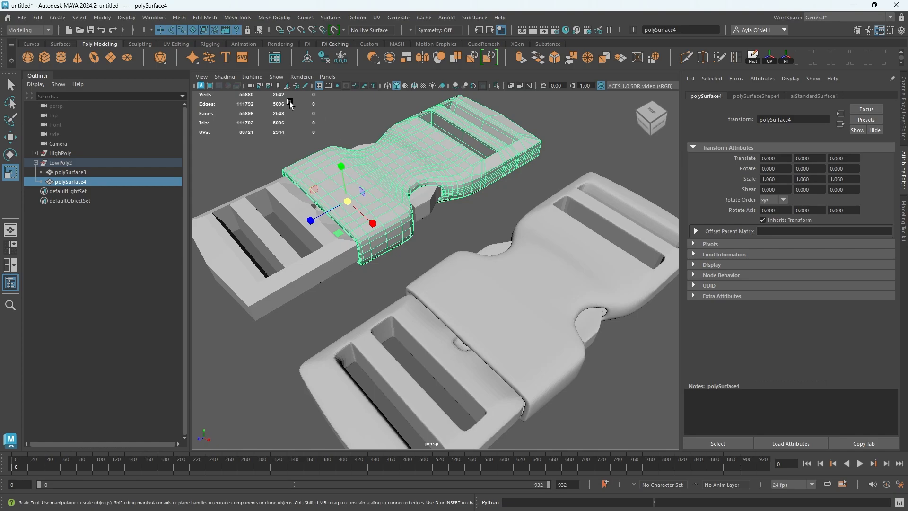
mouse_move(338, 141)
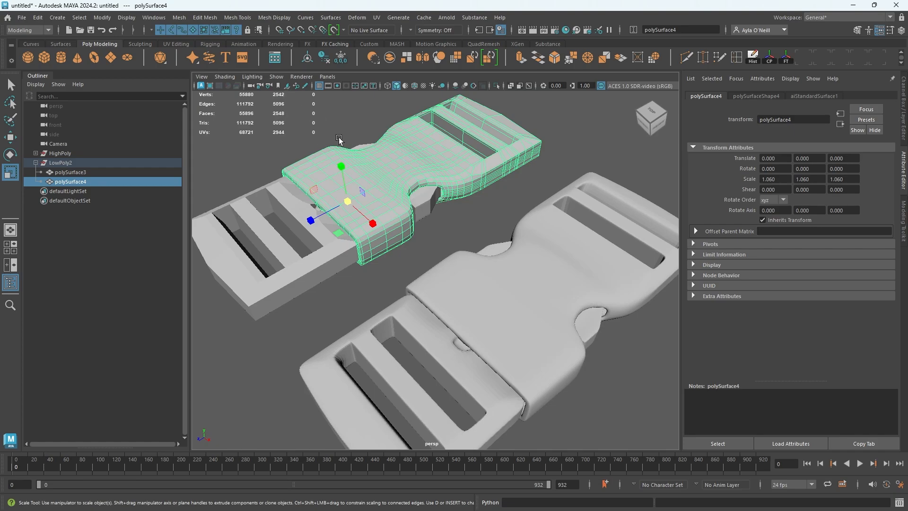
mouse_move(413, 132)
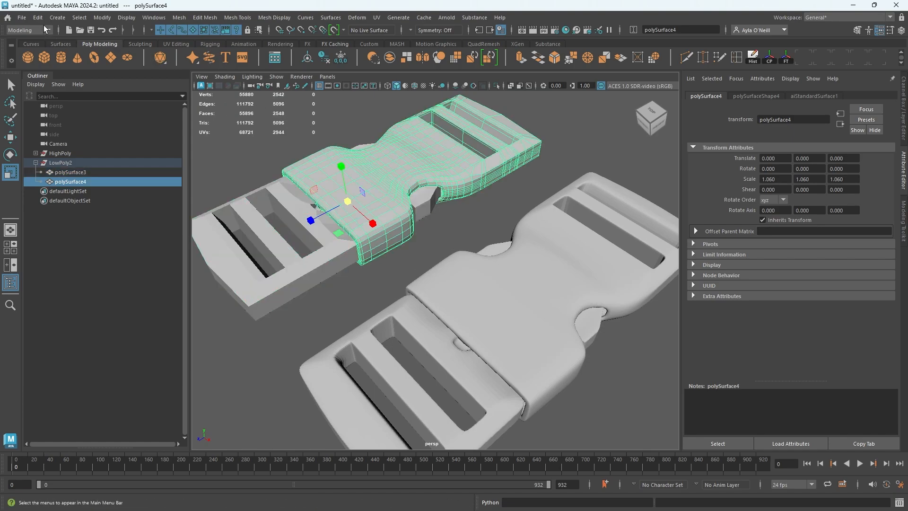
click(126, 17)
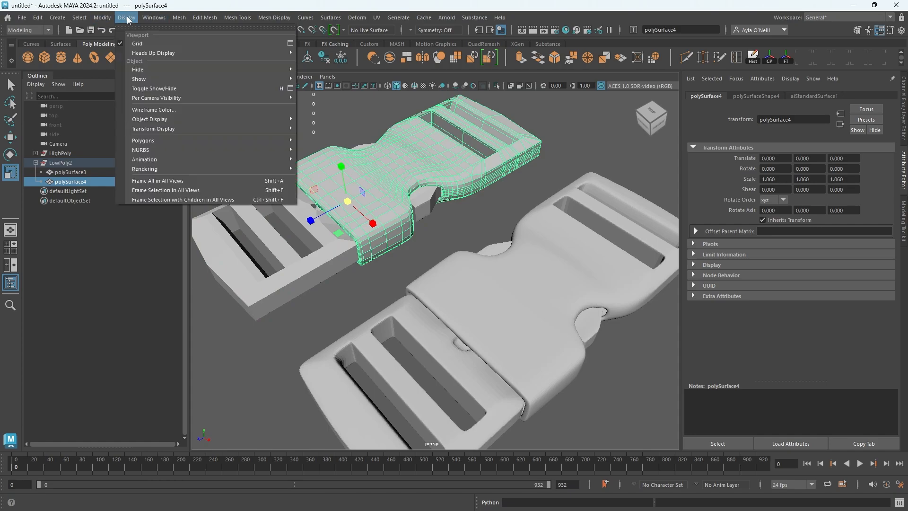
mouse_move(154, 53)
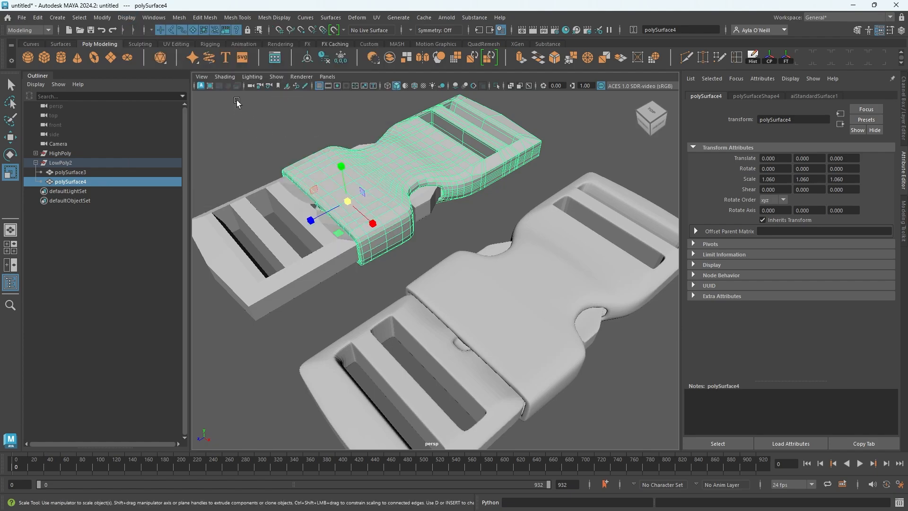
click(126, 17)
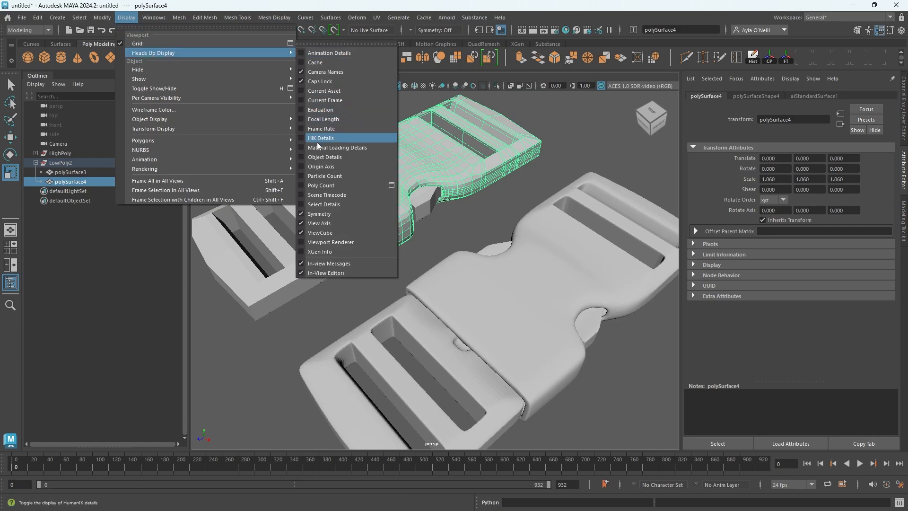
click(322, 184)
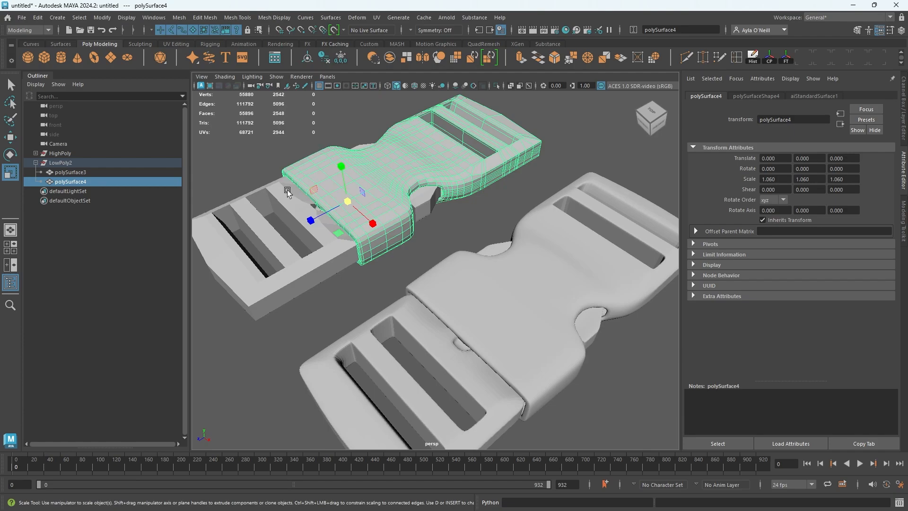
Compare poly counts across polySurface3, polySurface4 and the high-poly BEST_MALE buckle, ending on polySurface4.
click(69, 172)
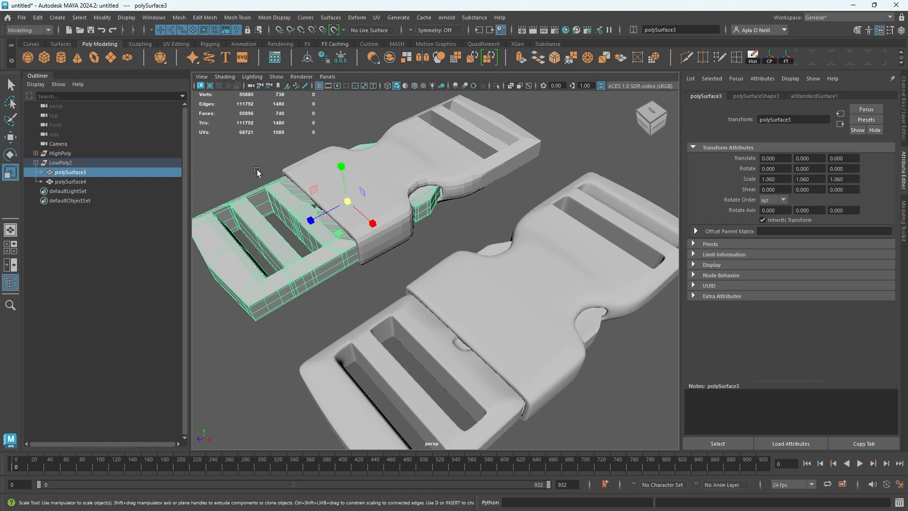
mouse_move(435, 292)
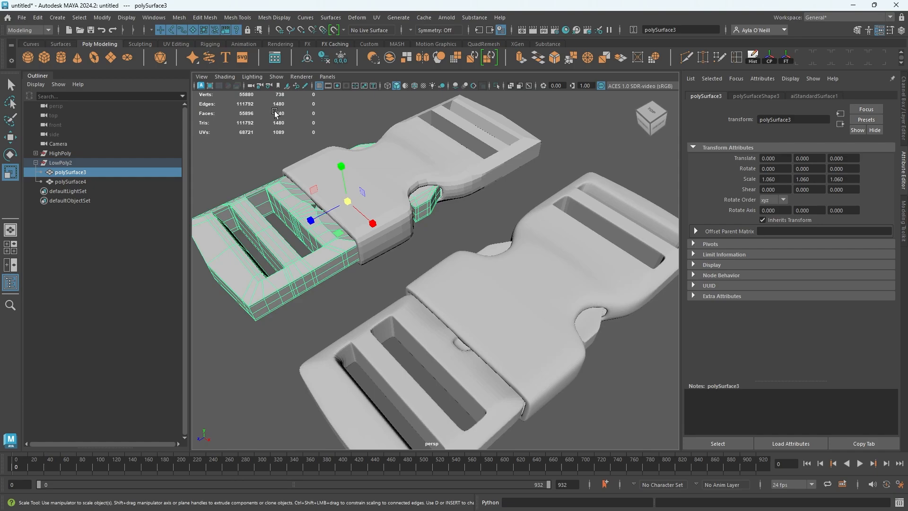
click(69, 182)
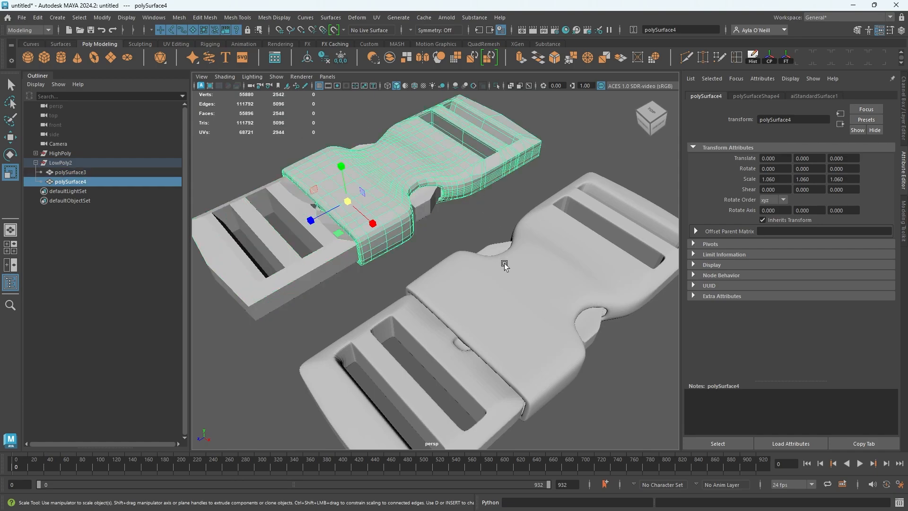
click(69, 172)
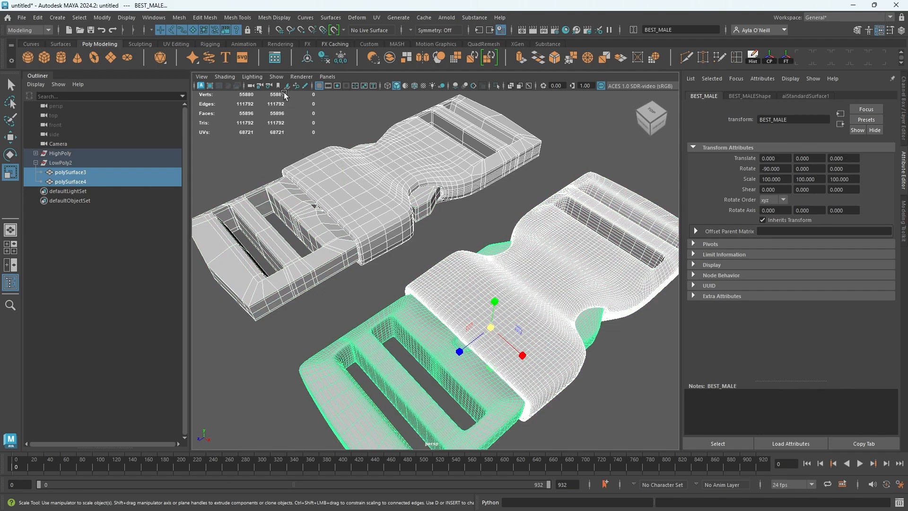
click(60, 153)
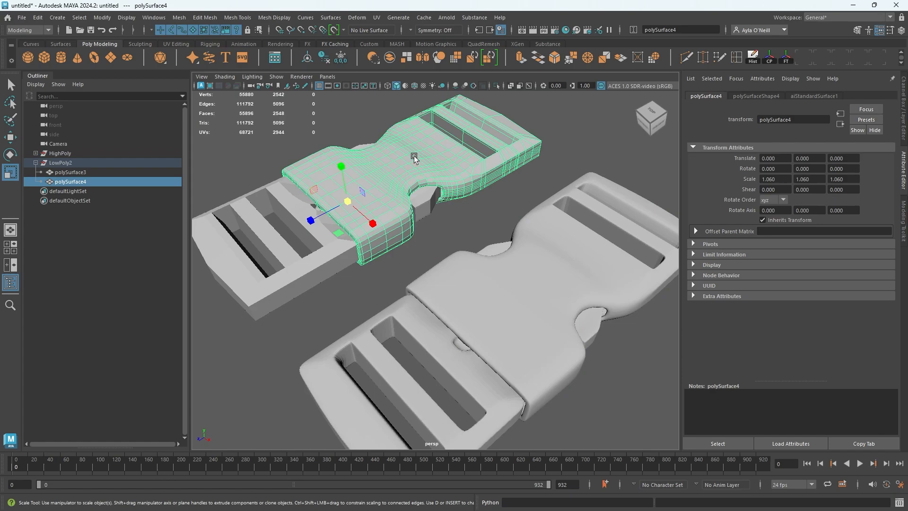
mouse_move(401, 181)
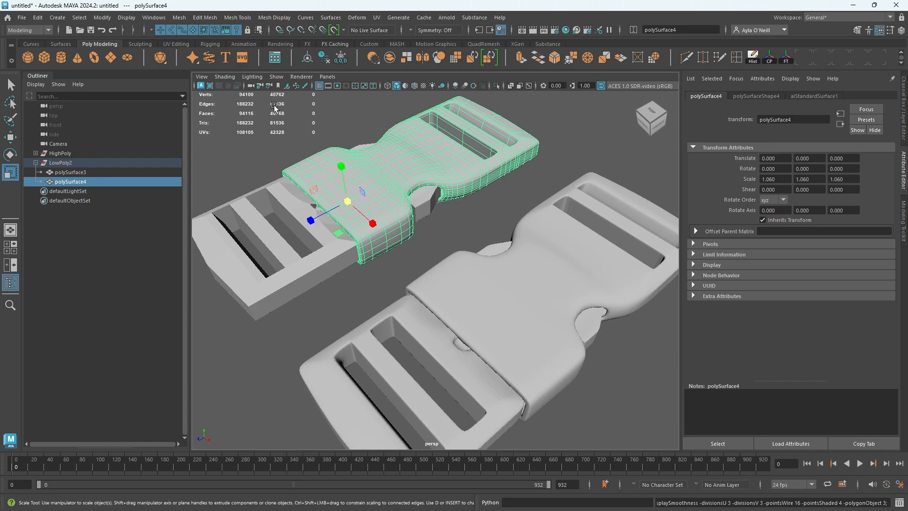
Smooth-preview polySurface3 with key 3, then return both low-poly parts to unsmoothed display.
click(70, 172)
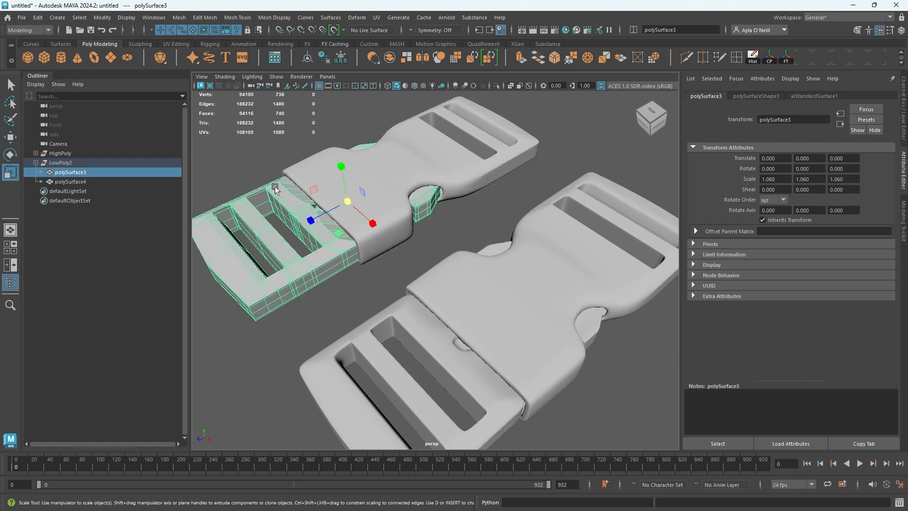
key(3)
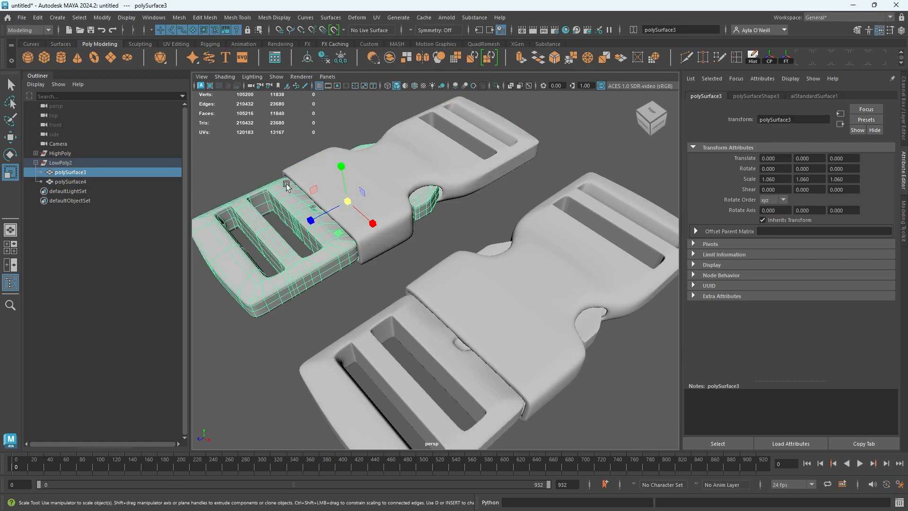
click(69, 181)
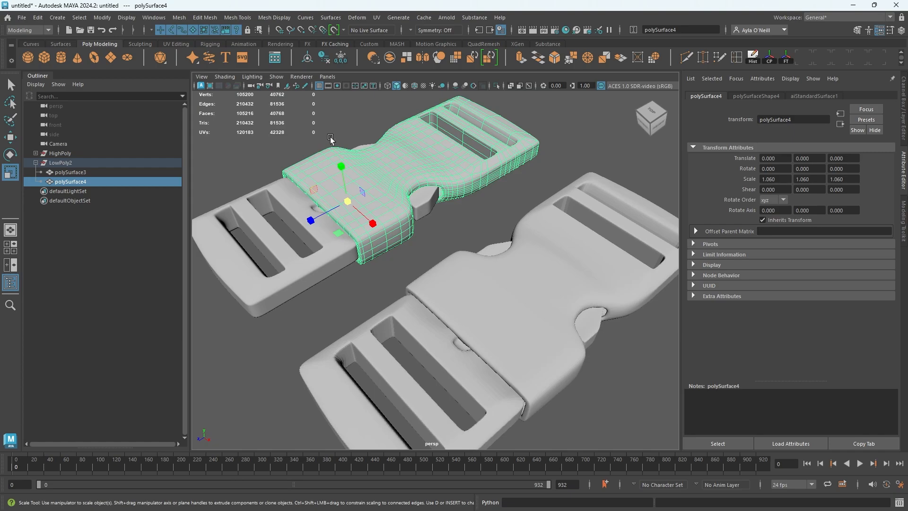
click(69, 172)
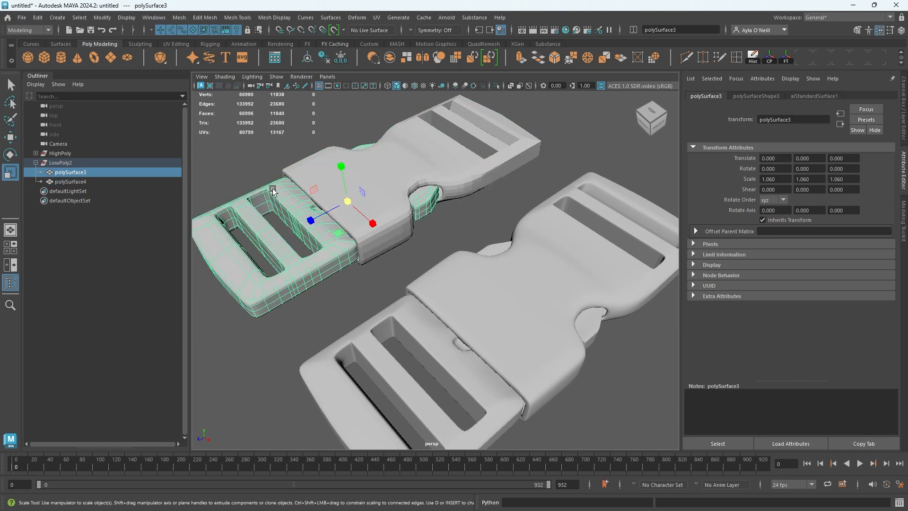
click(69, 181)
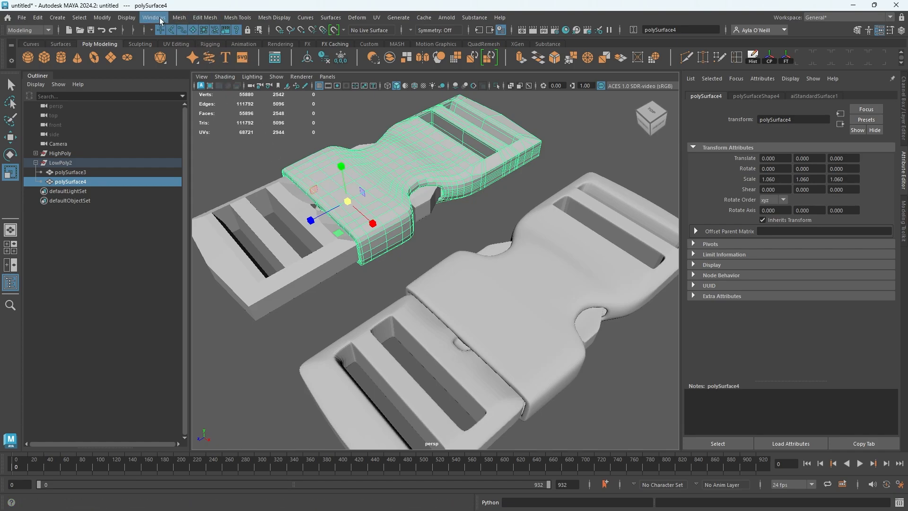
click(125, 17)
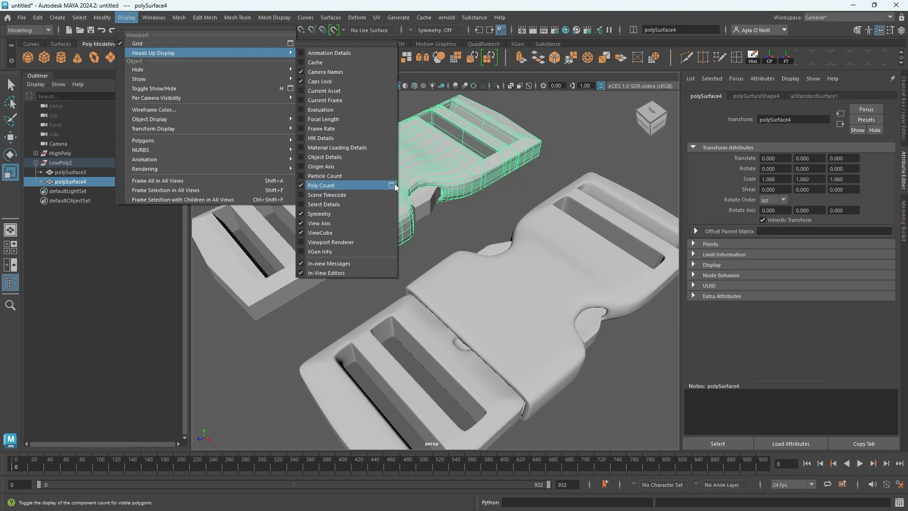
click(392, 186)
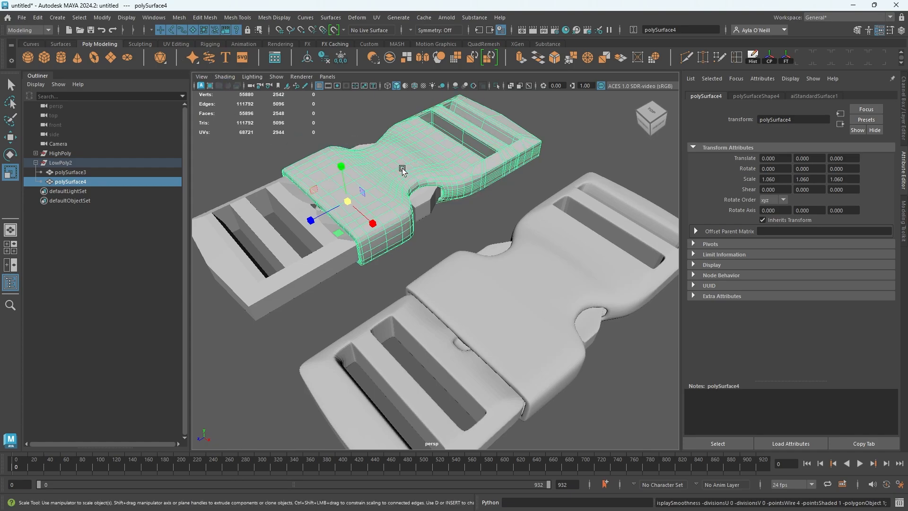
mouse_move(317, 161)
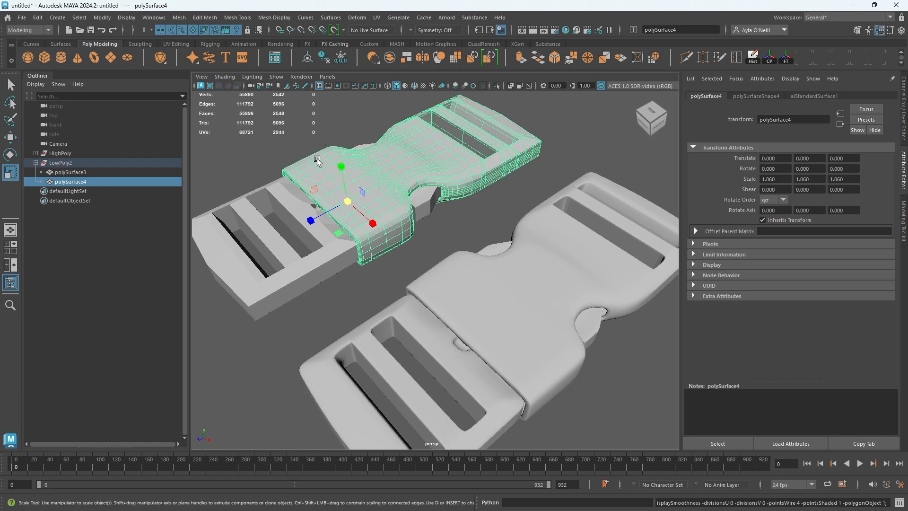